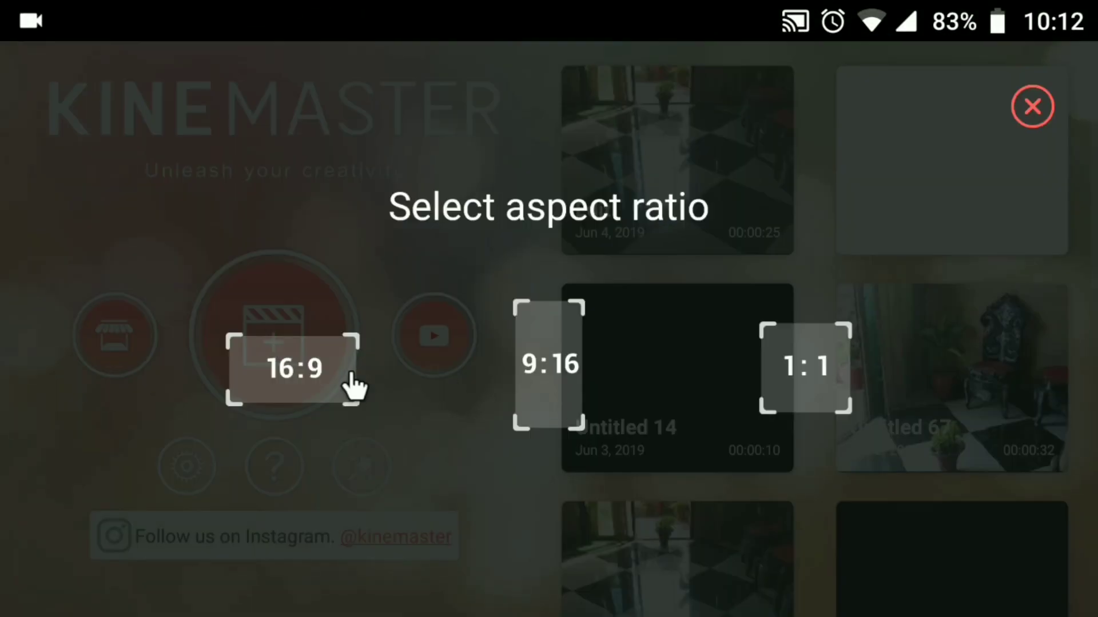
# - Create a 16:9 project with the Camera-folder plant clips imported, about 1:53 total, previewing the start
pyautogui.click(293, 369)
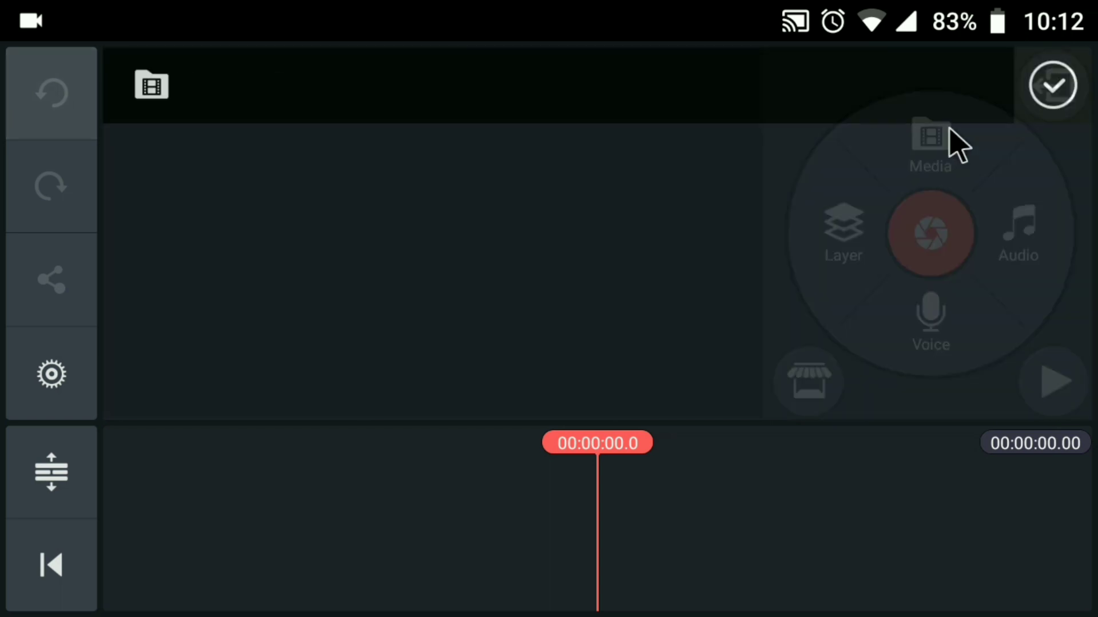
pyautogui.click(929, 147)
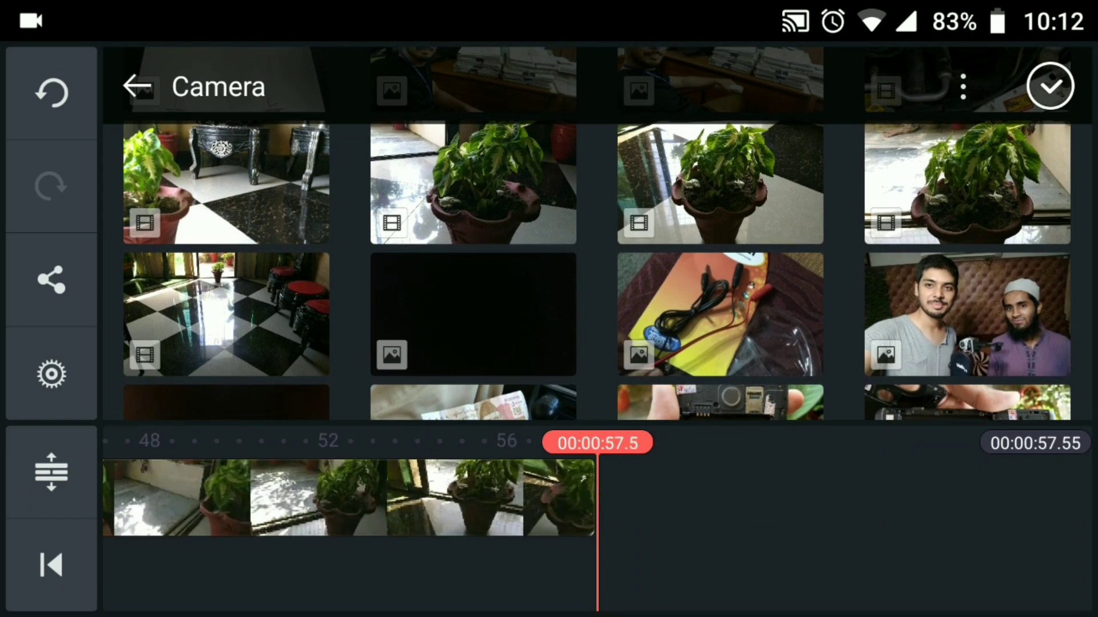
pyautogui.click(1050, 86)
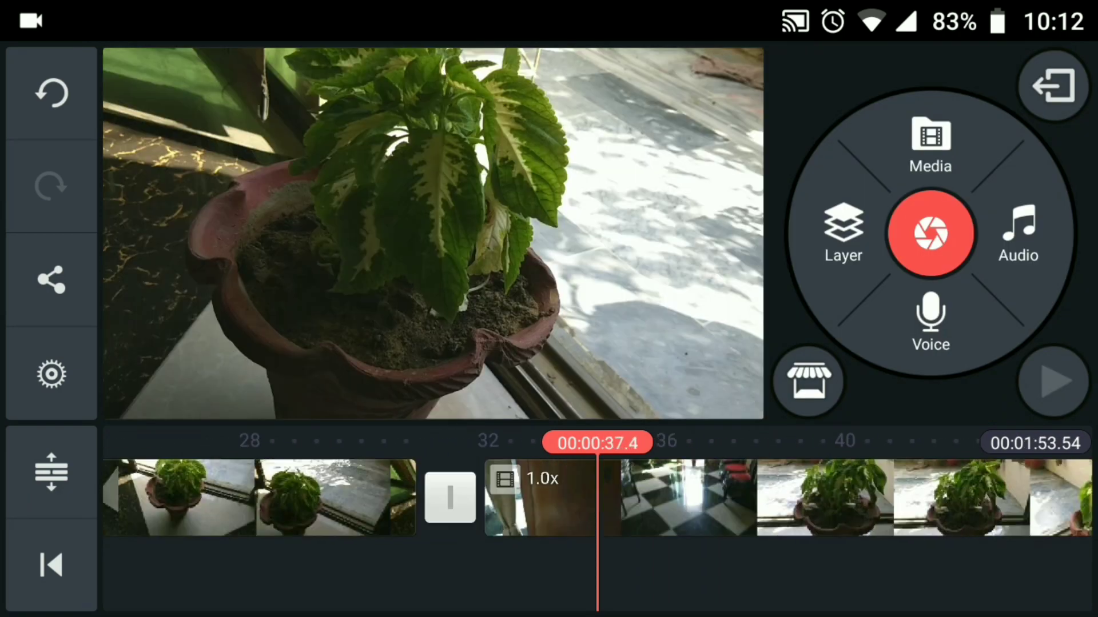
pyautogui.click(1052, 382)
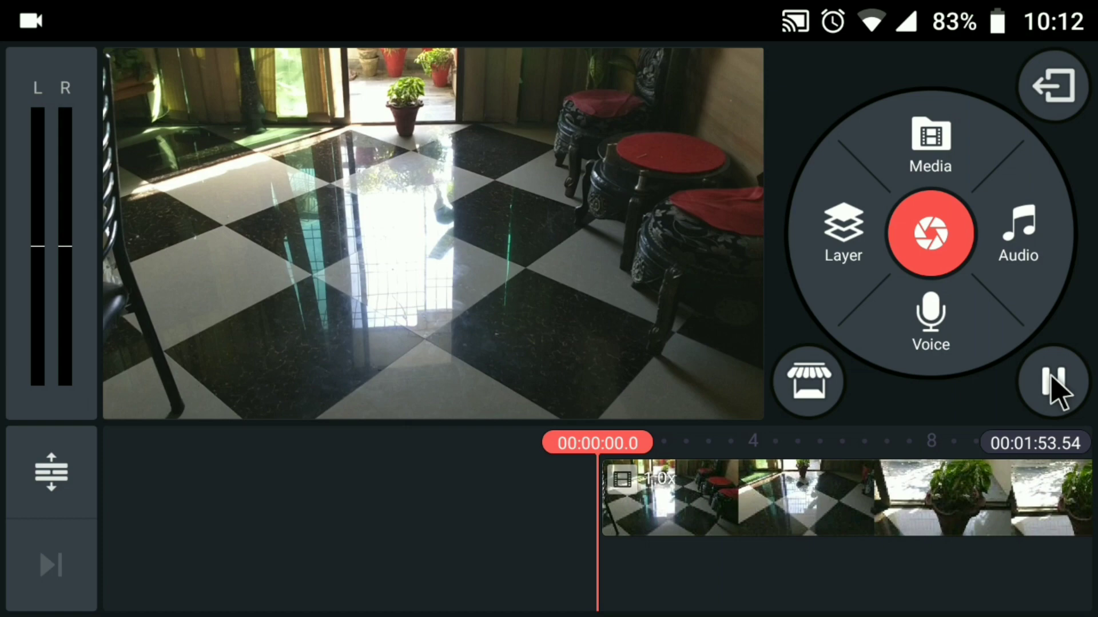
pyautogui.click(1053, 382)
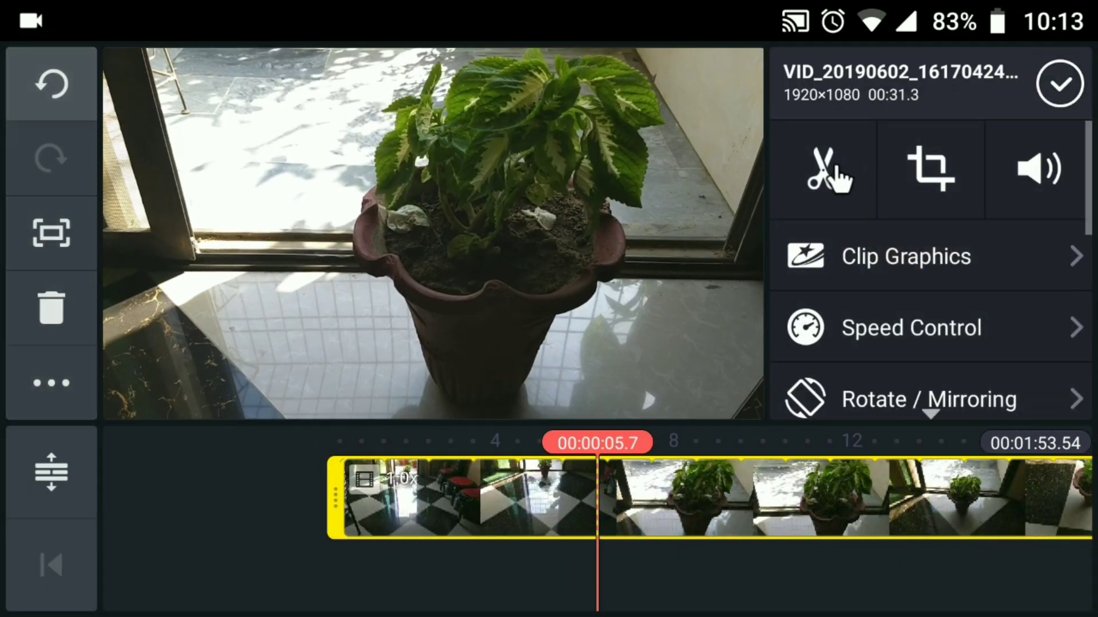
# - Split off the first clip's opening piece at the playhead and set its speed to 5.5x
pyautogui.click(828, 168)
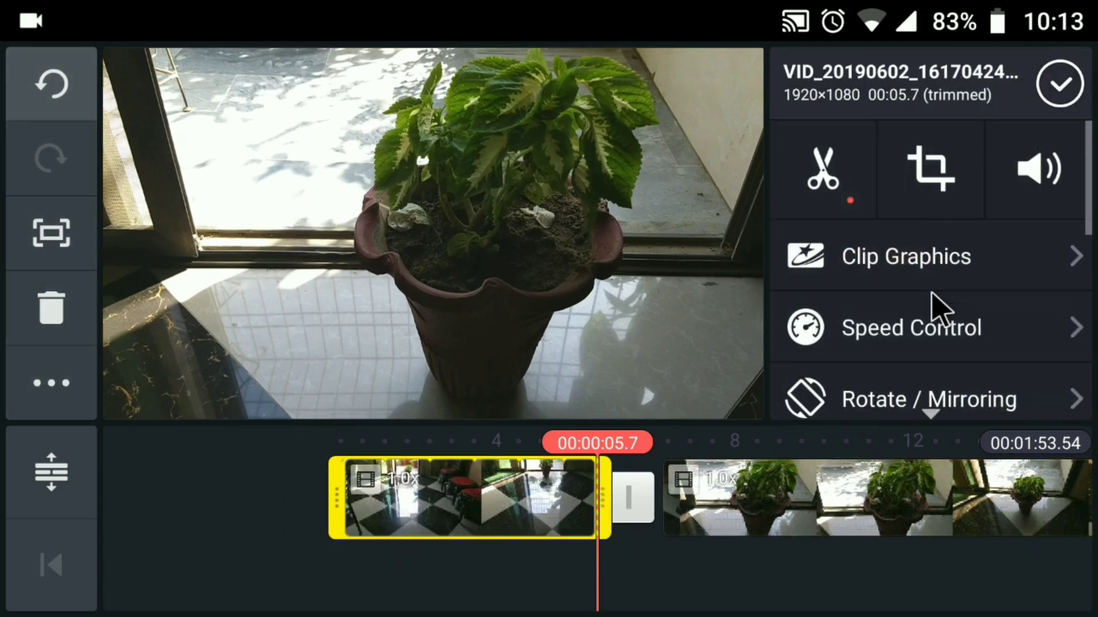
pyautogui.click(910, 327)
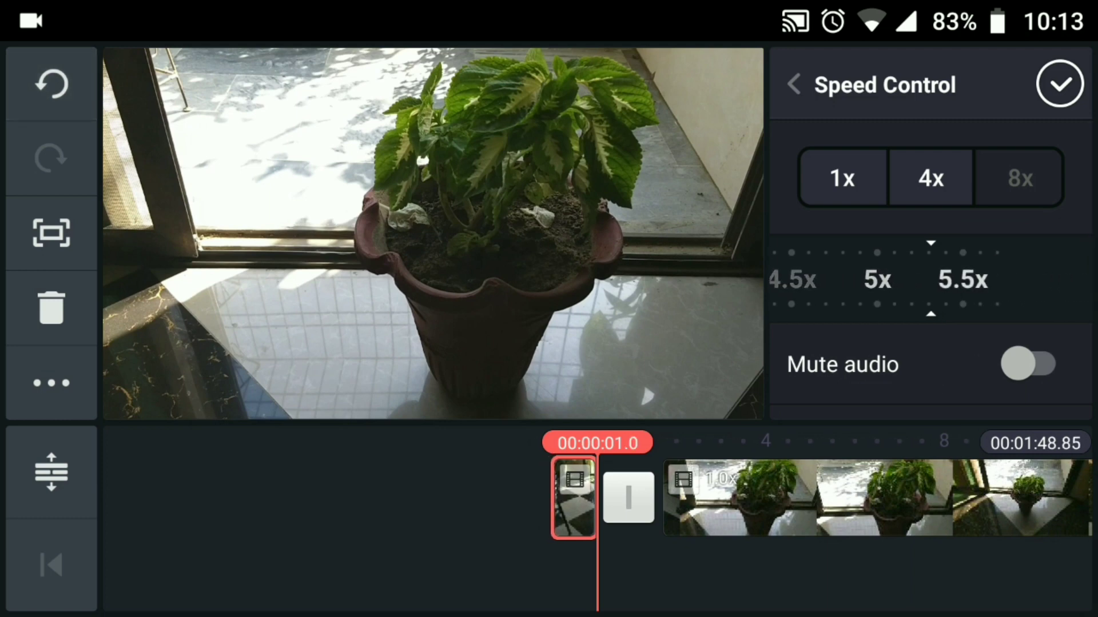
pyautogui.click(1058, 83)
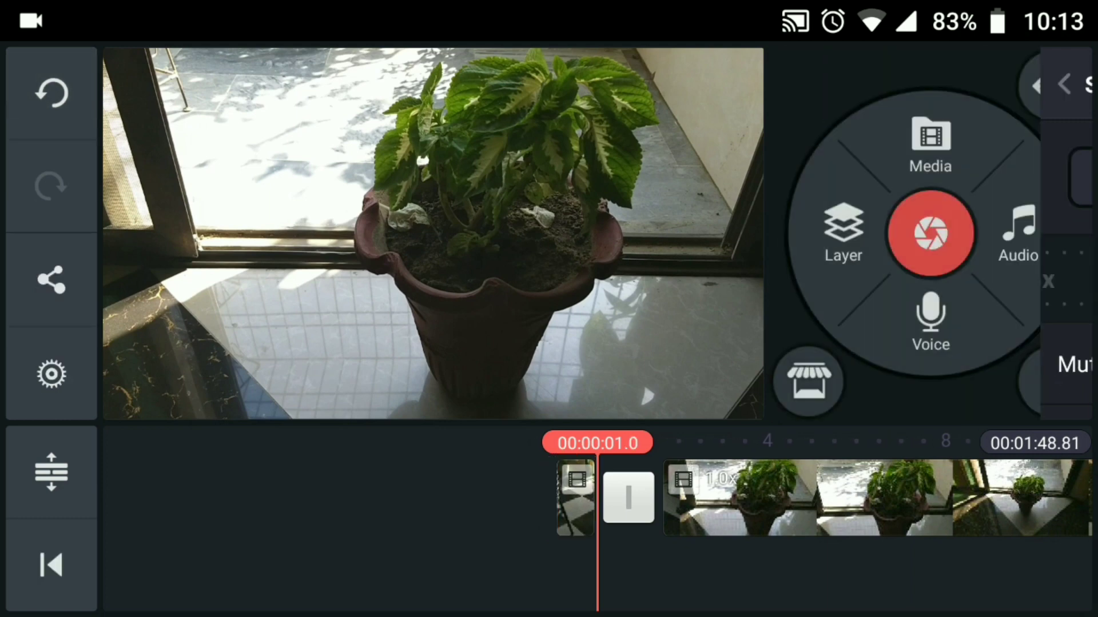
# - Add a Radial Blur effect layer trimmed to cover the sped-up opening piece
pyautogui.click(842, 234)
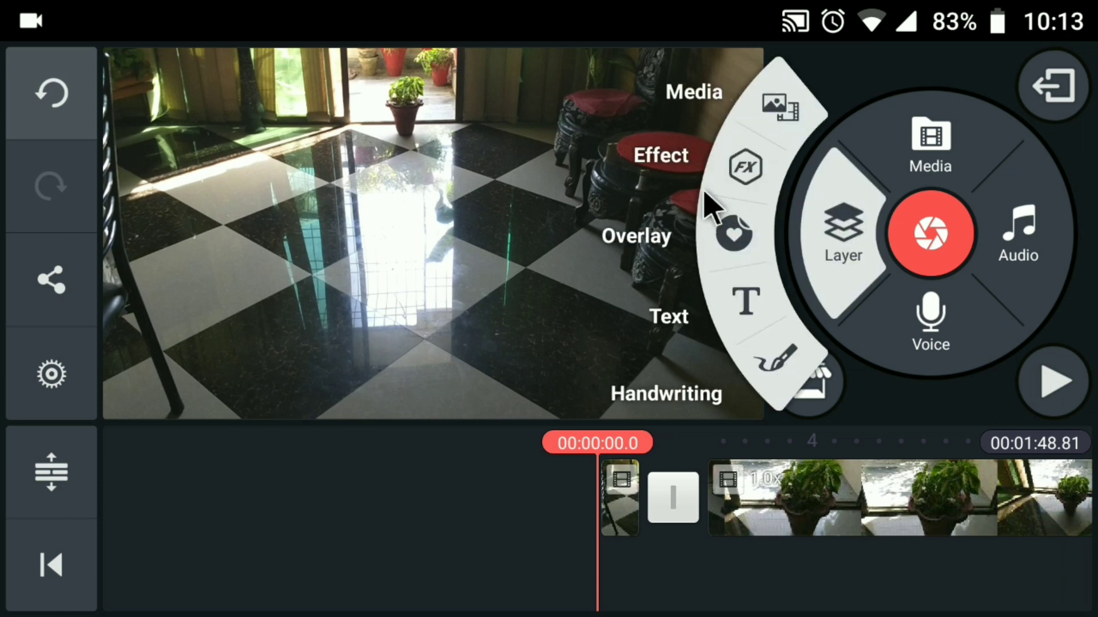
pyautogui.click(659, 155)
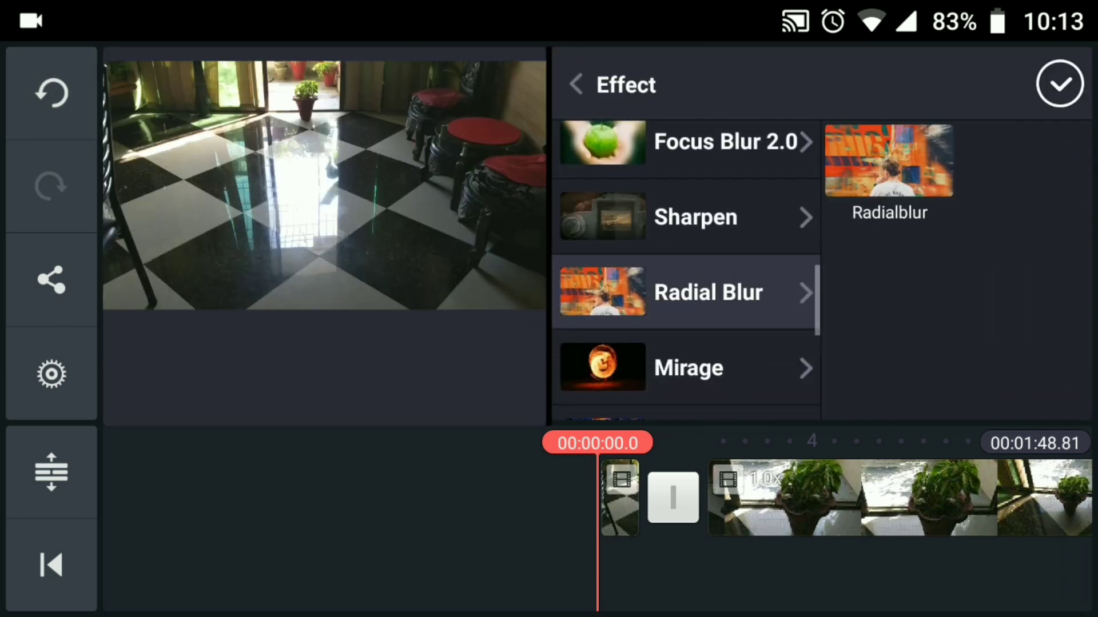
pyautogui.click(707, 292)
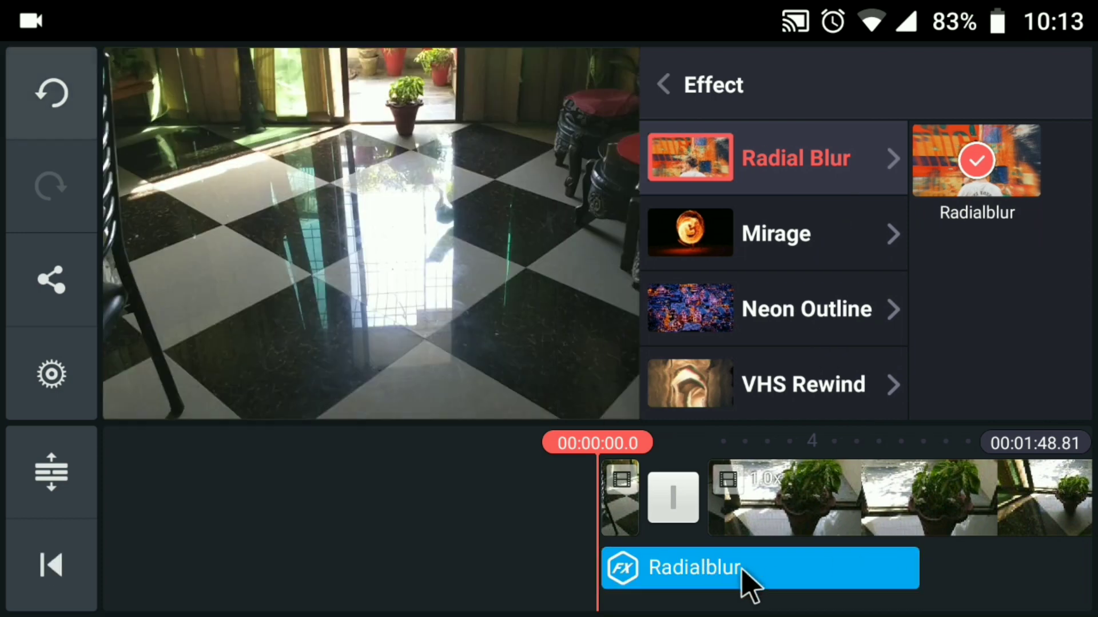
pyautogui.click(714, 568)
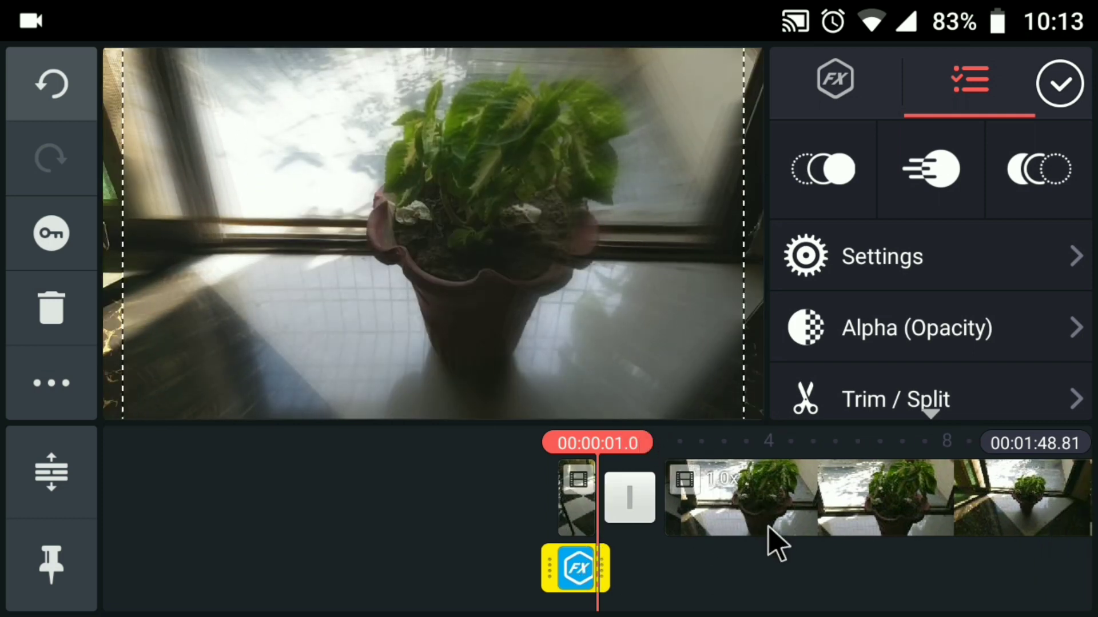
pyautogui.click(1058, 82)
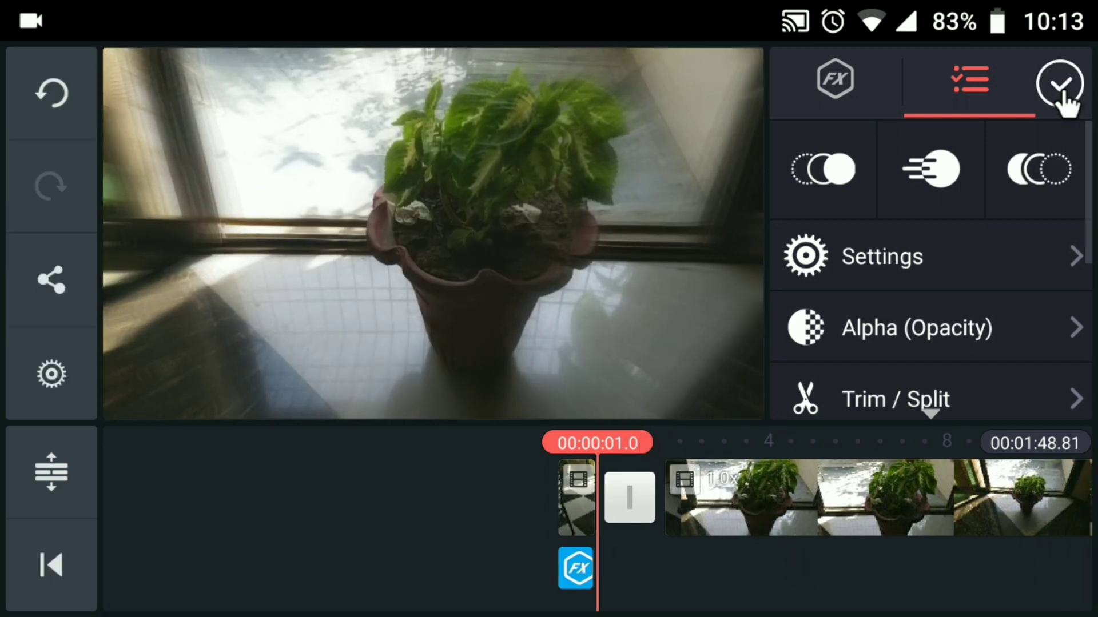
pyautogui.click(1058, 82)
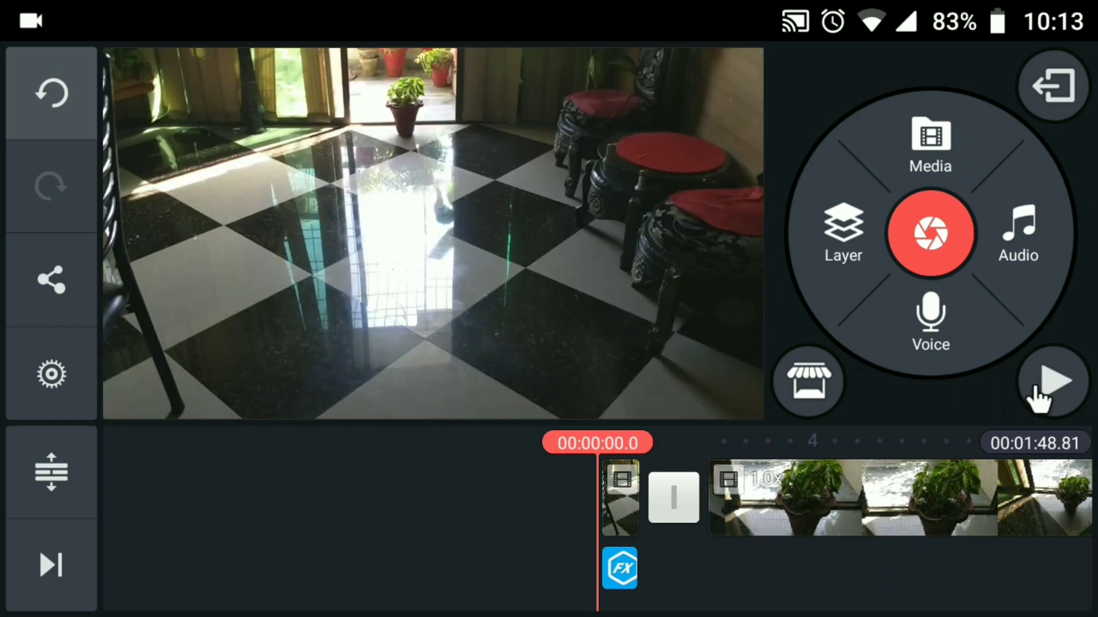
# - Preview the blurred opening, then delete the 22.9-second plant clip, bringing the total to 1:25.88
pyautogui.click(1050, 382)
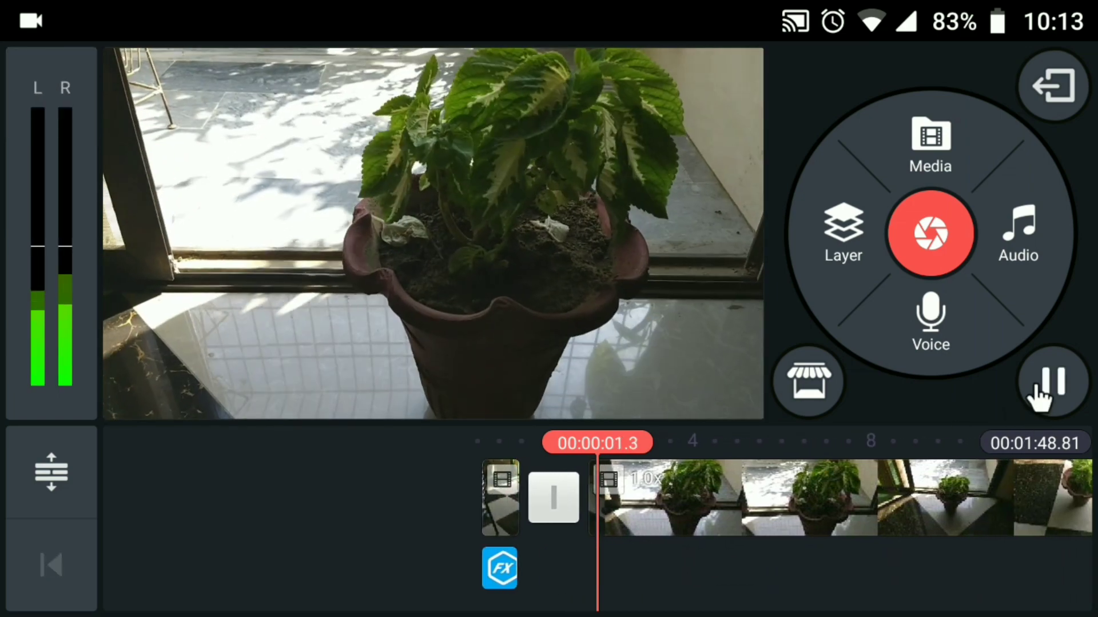
pyautogui.click(1052, 383)
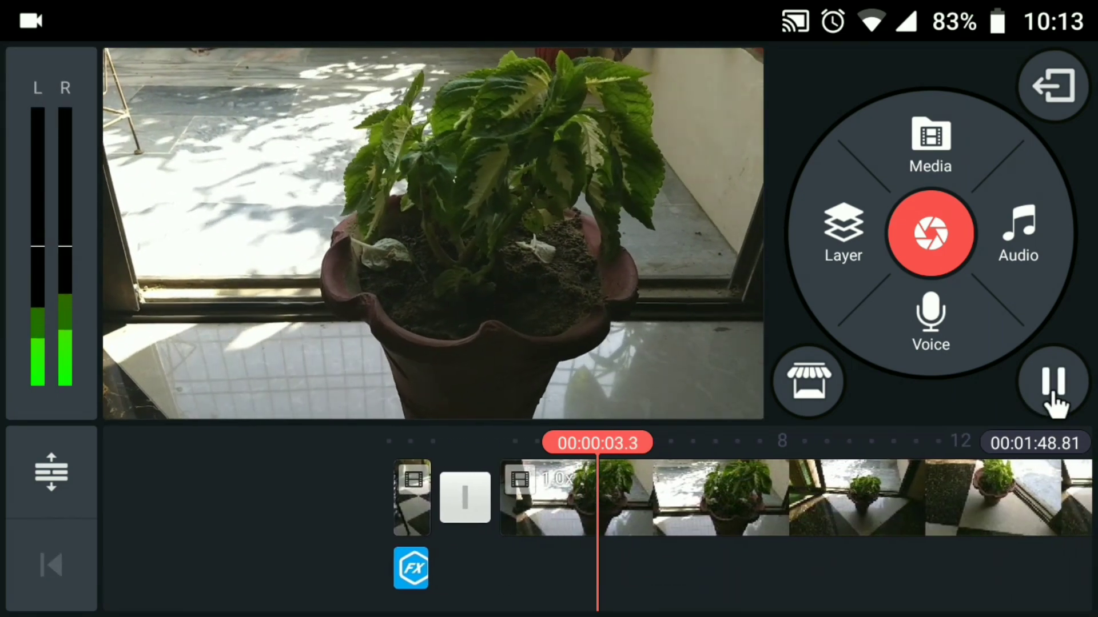
pyautogui.click(539, 499)
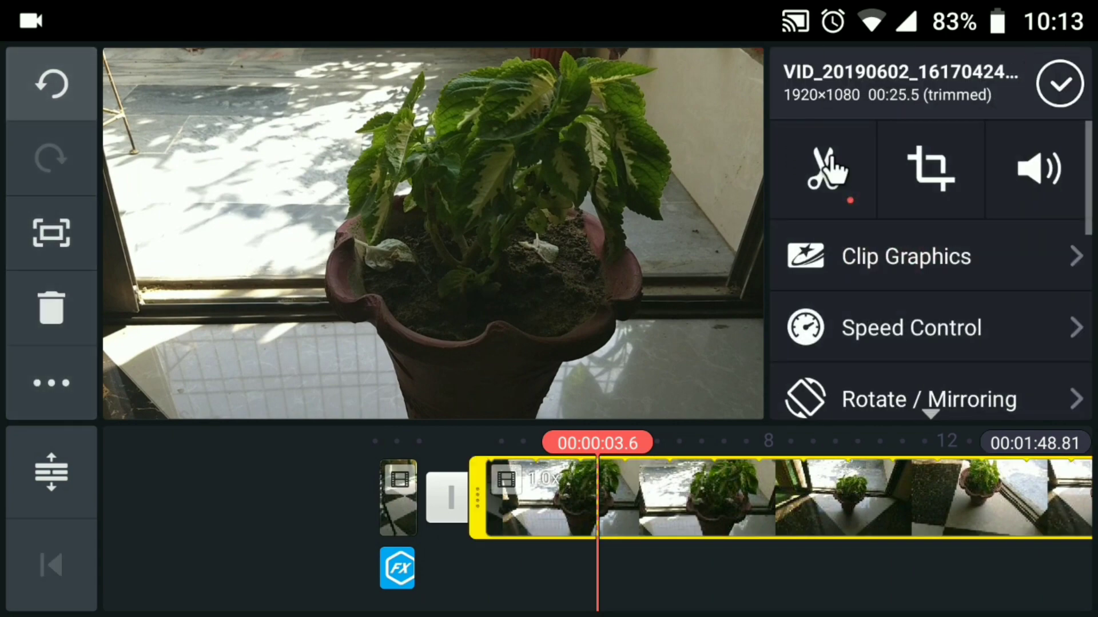
pyautogui.click(826, 168)
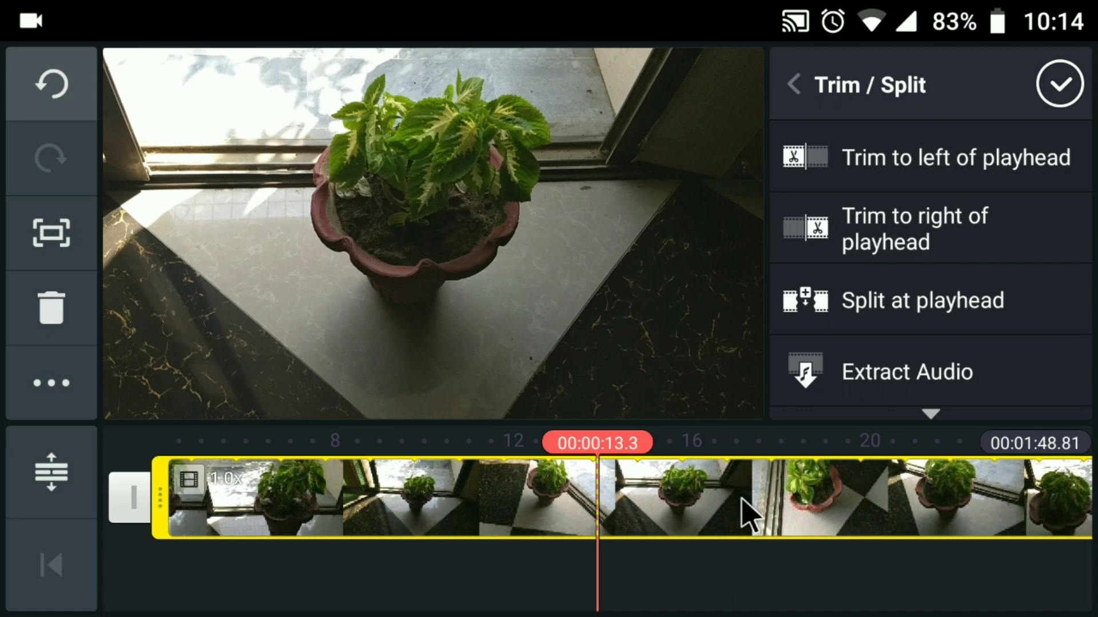
pyautogui.click(792, 84)
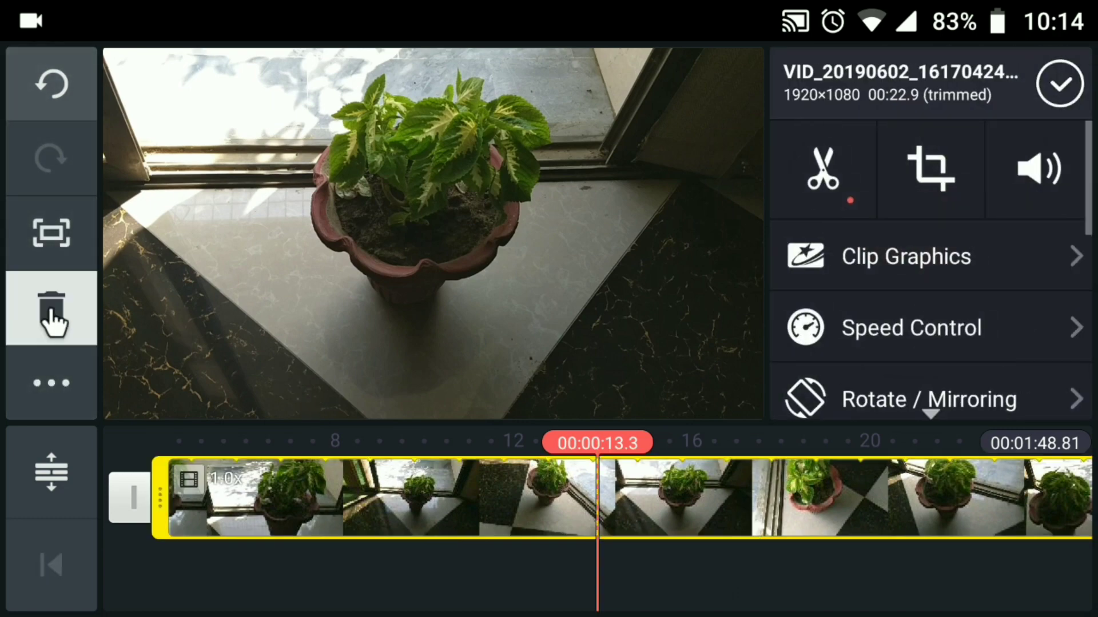
pyautogui.click(51, 310)
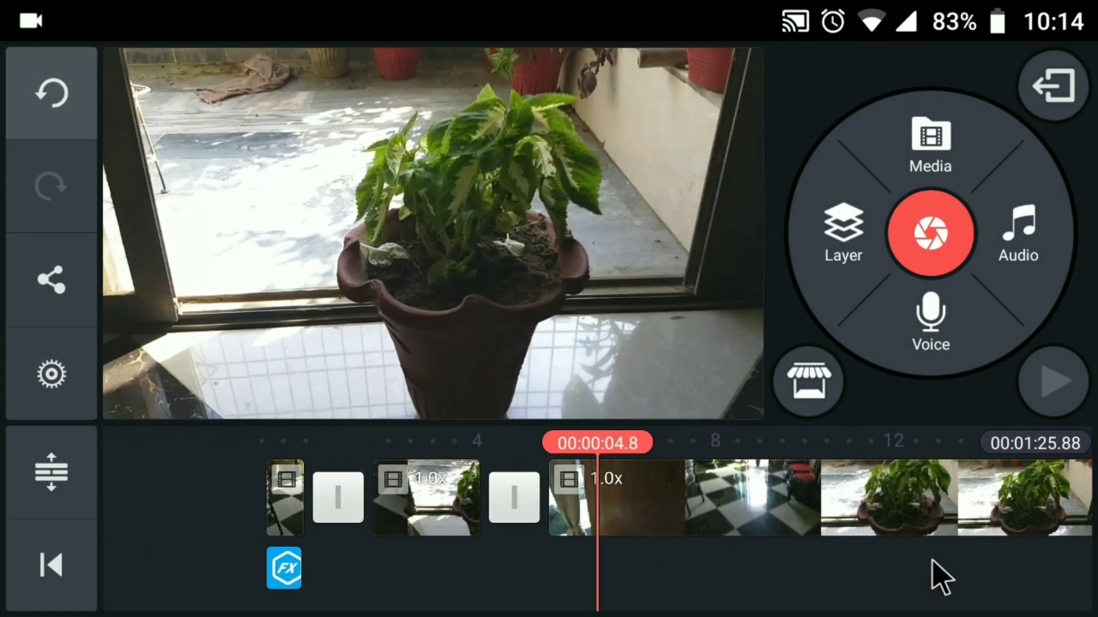
# - Set the short 6.2-second plant clip to 5.5x and duplicate the blur effect layer over it
pyautogui.click(1052, 381)
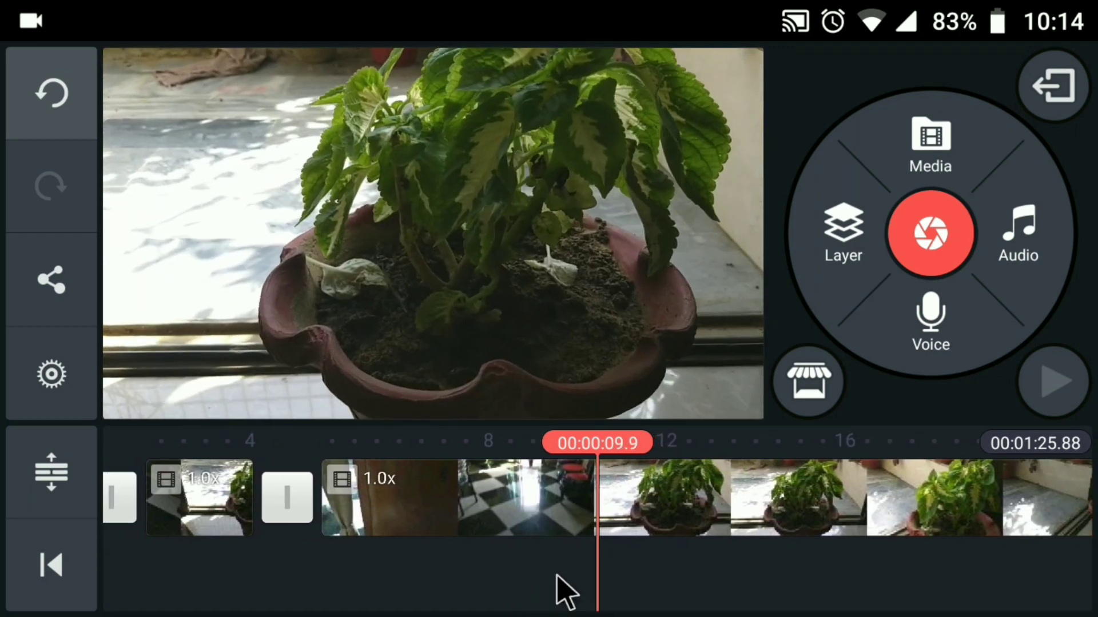
pyautogui.click(455, 499)
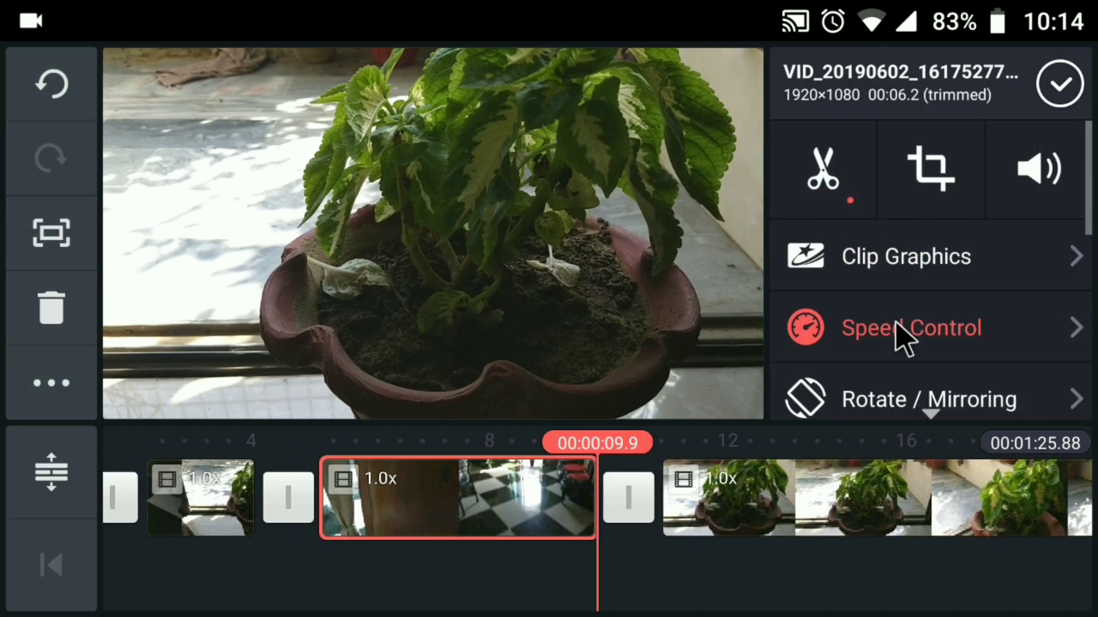
pyautogui.click(910, 327)
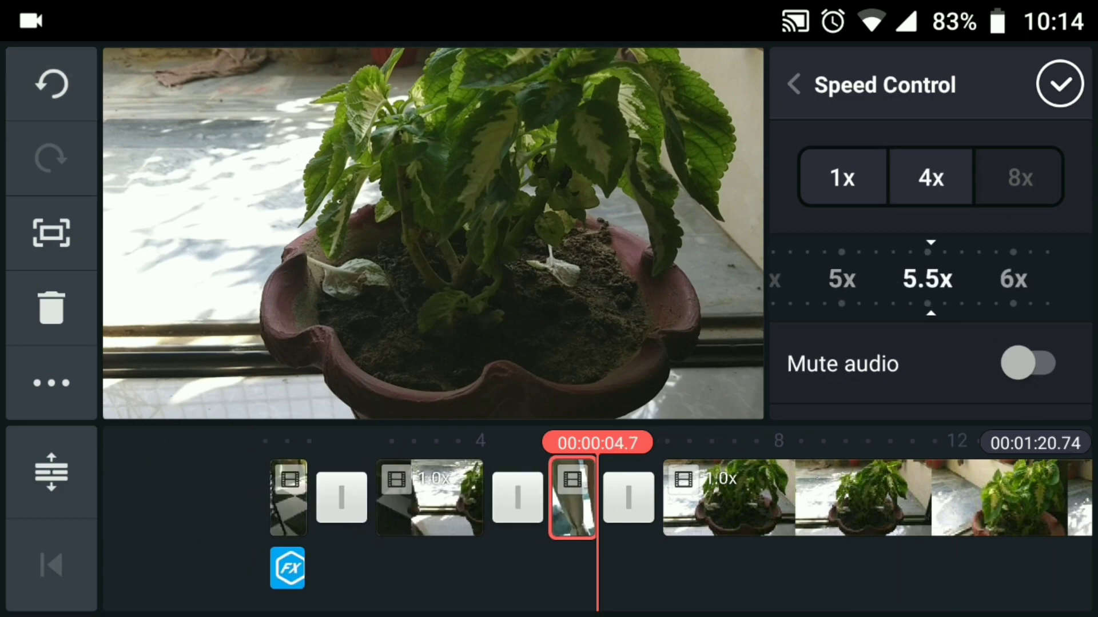
pyautogui.click(1060, 84)
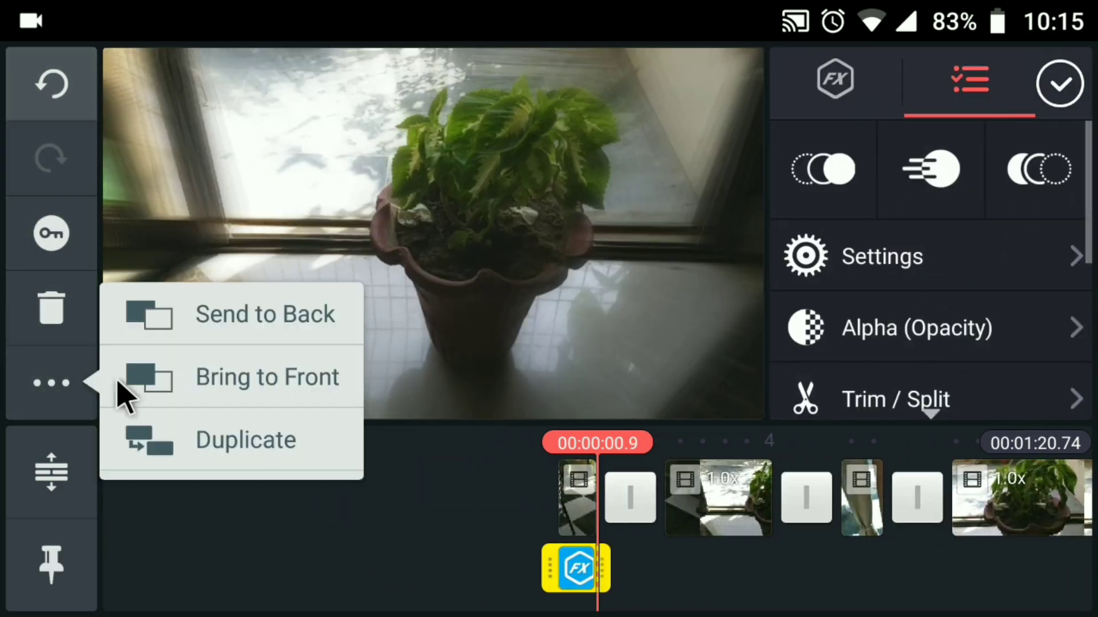
pyautogui.click(245, 440)
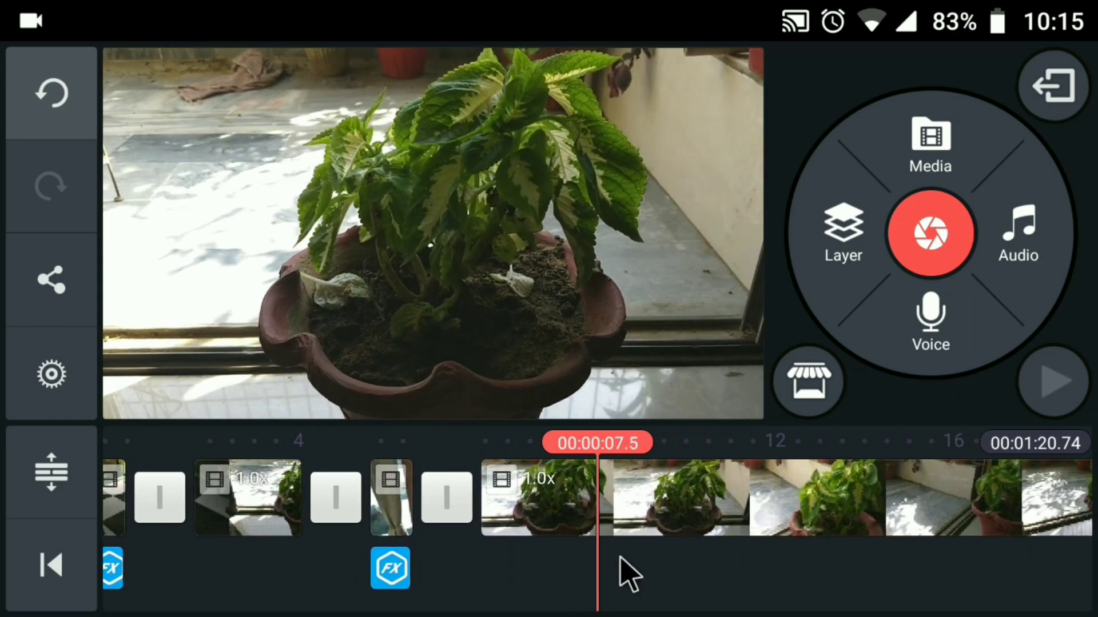
pyautogui.click(679, 499)
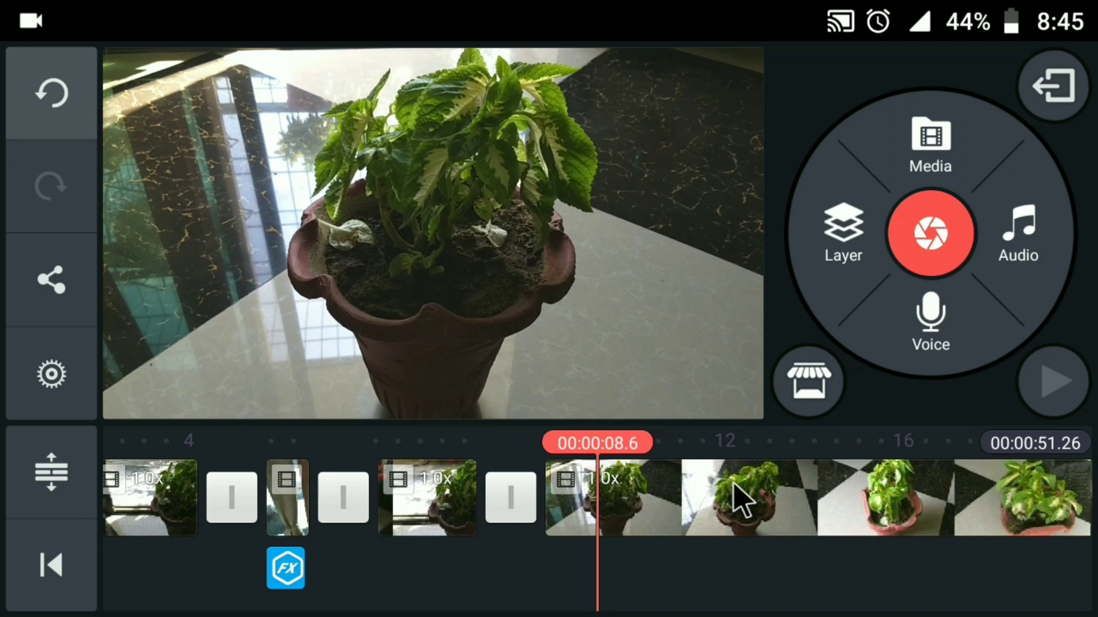
# - Review playback, then speed another plant clip to 5.5x with the blur effect layer placed over it
pyautogui.click(1052, 381)
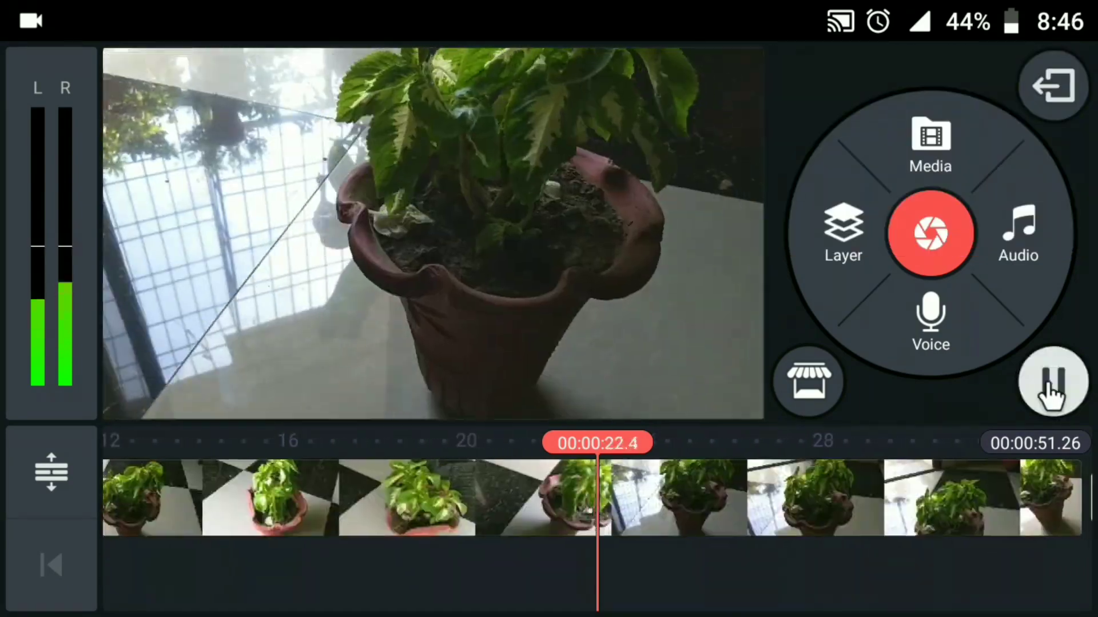
pyautogui.click(1052, 381)
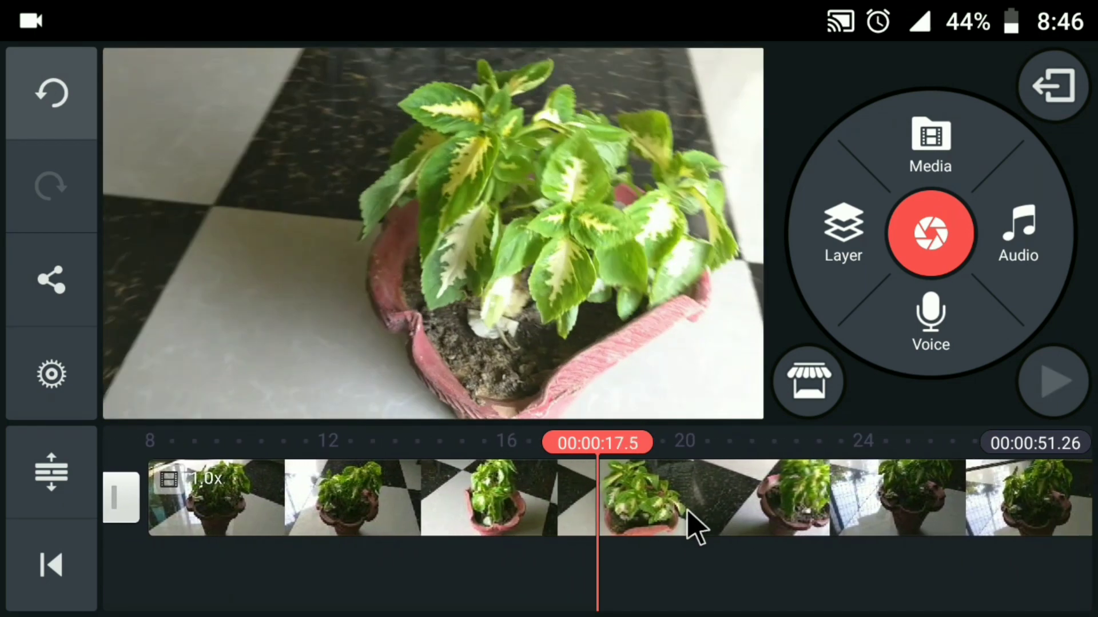
pyautogui.click(633, 497)
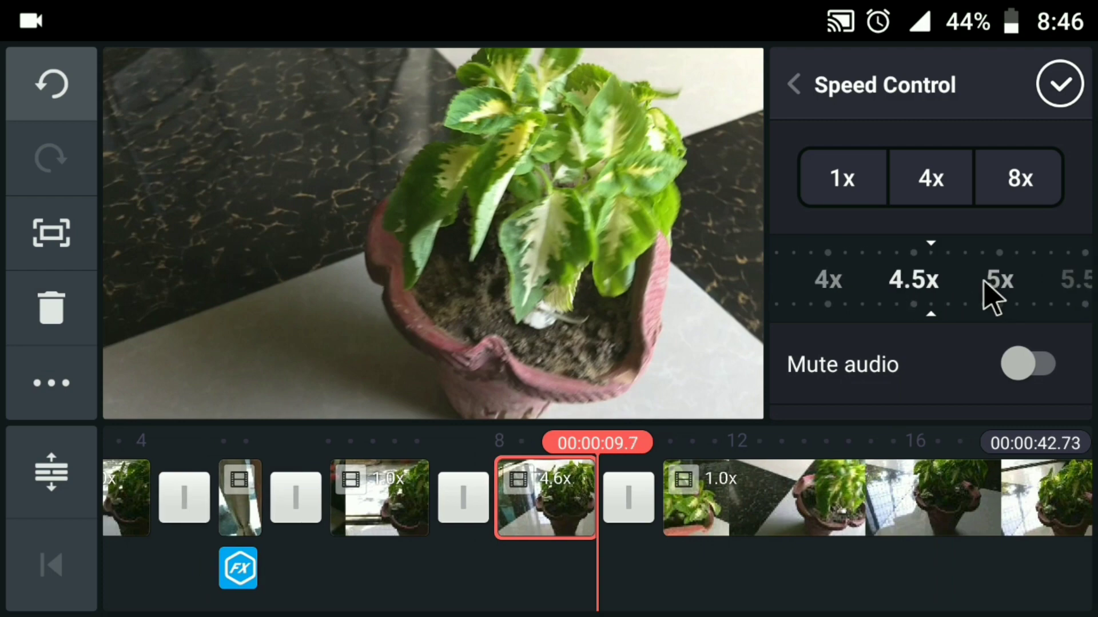
pyautogui.click(1059, 84)
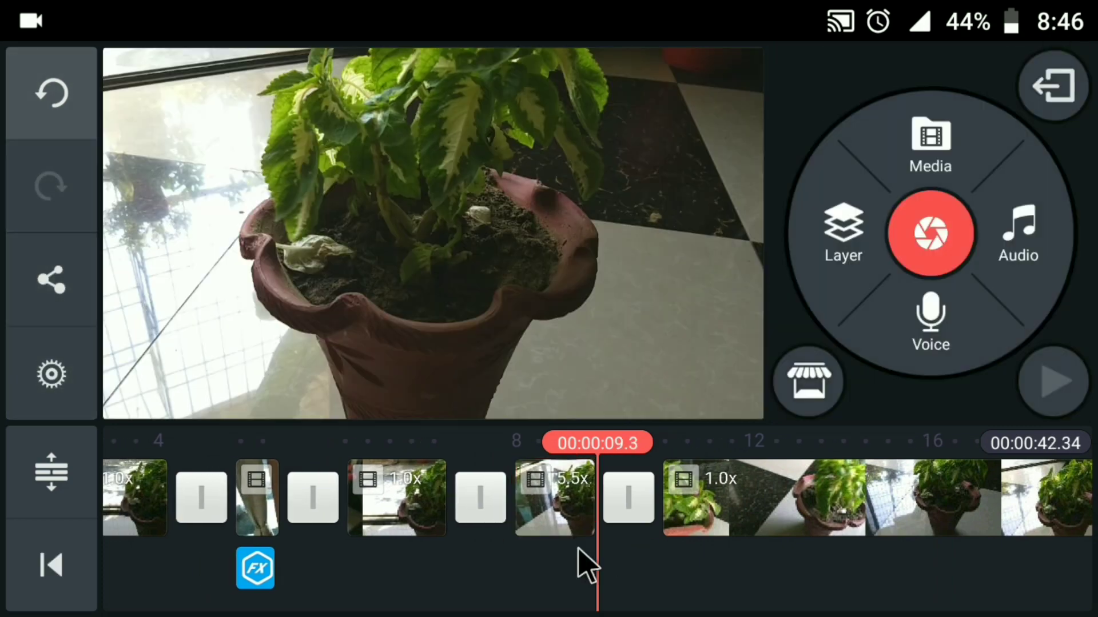
pyautogui.click(581, 568)
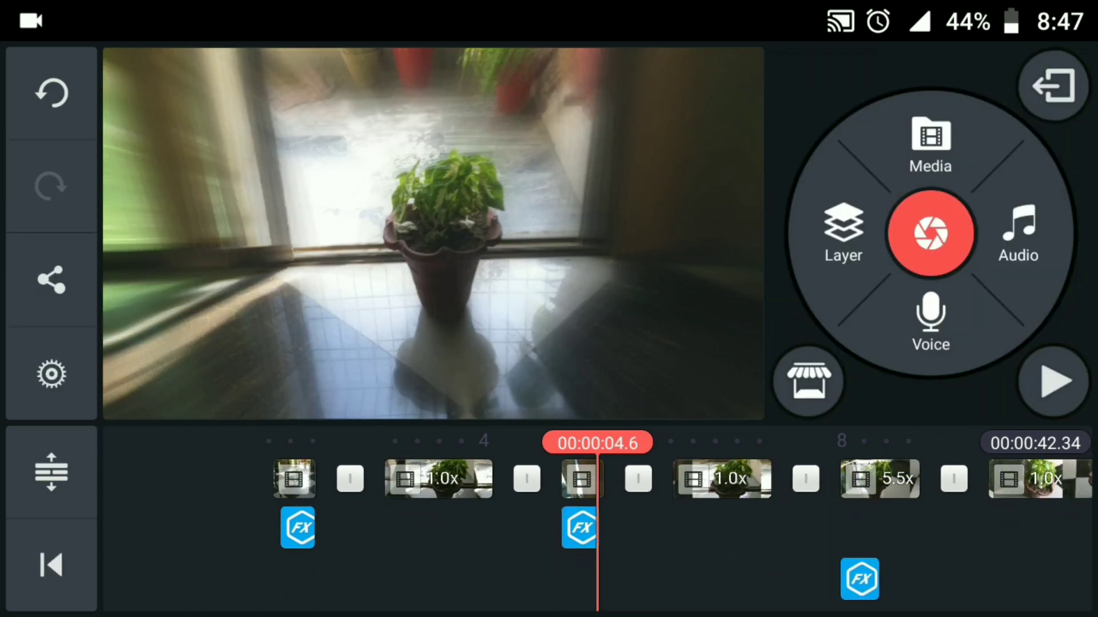
pyautogui.click(578, 528)
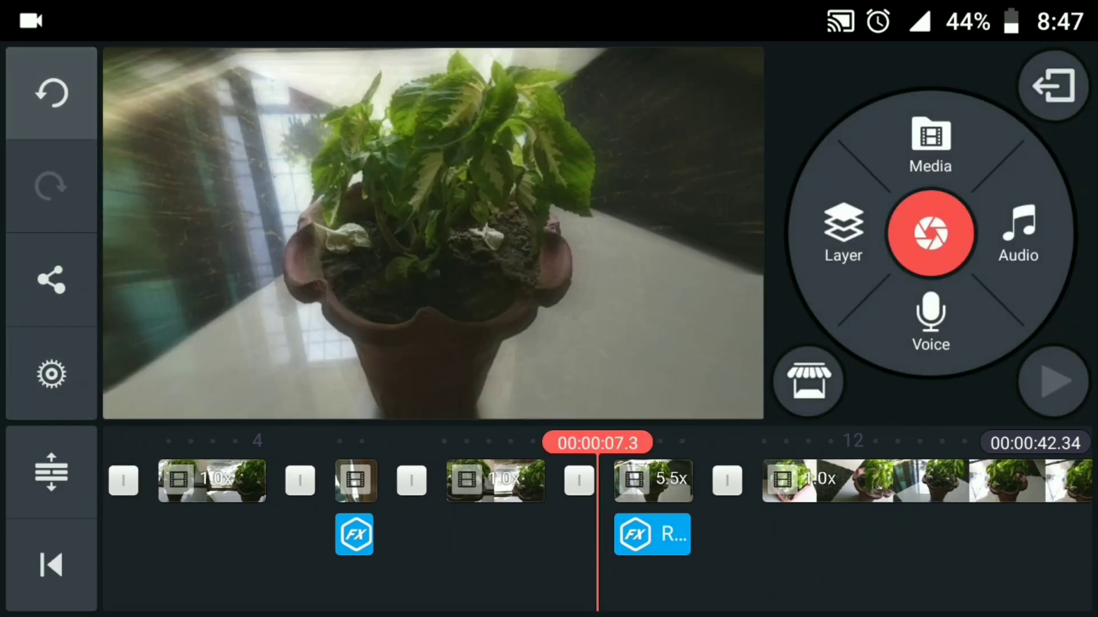
# - Trim the long 15.1-second plant clip down to about 0:33 total and go to export settings
pyautogui.click(1051, 381)
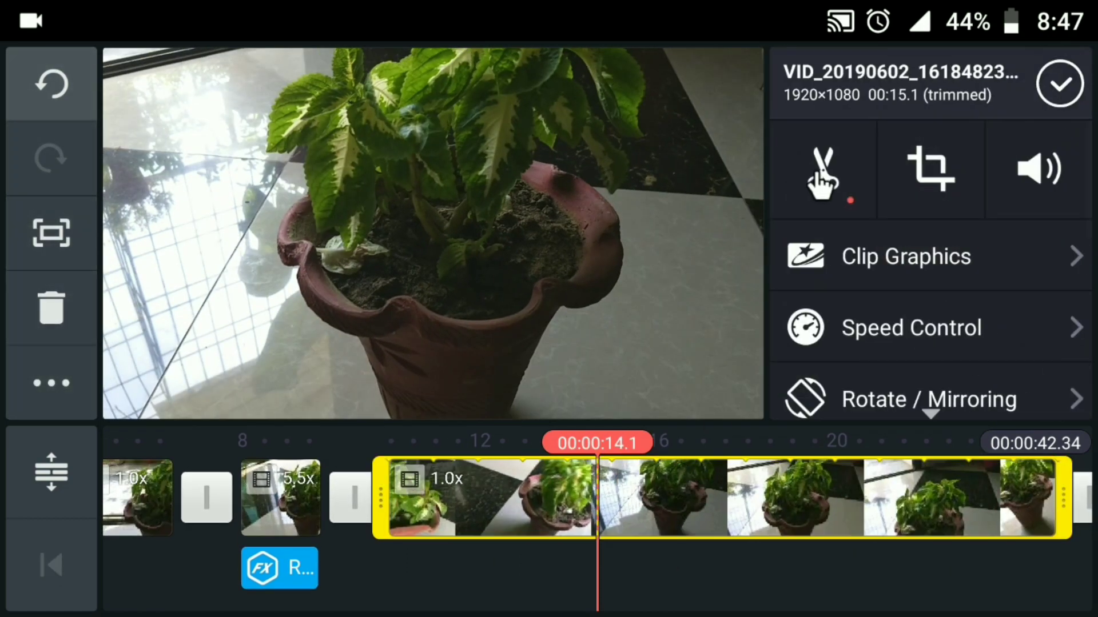
pyautogui.click(822, 168)
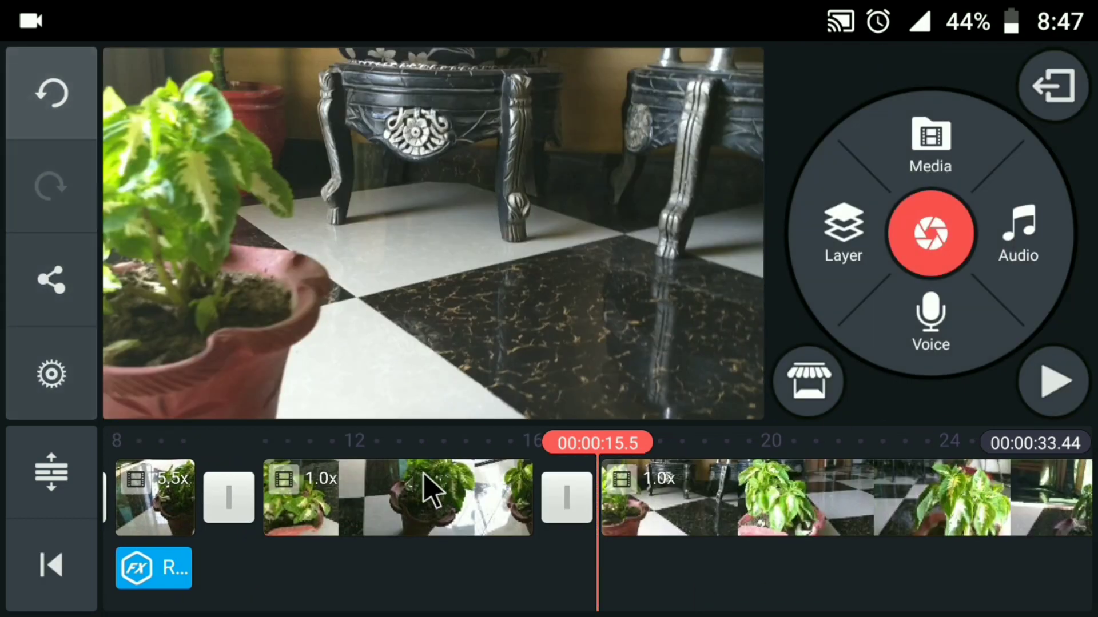
pyautogui.click(50, 280)
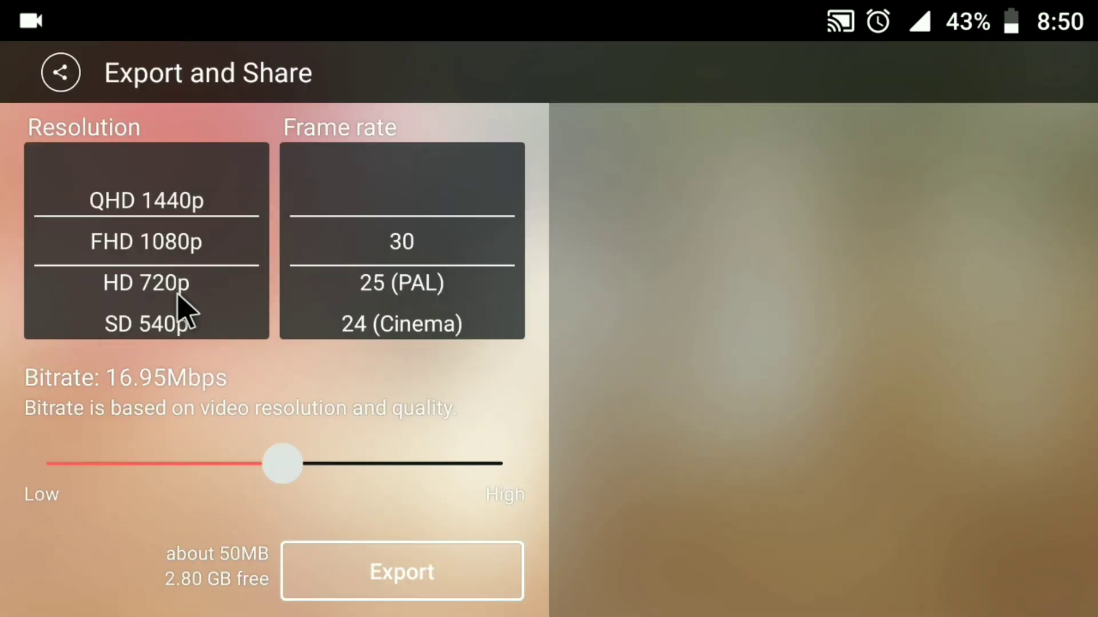
# - Export the project as a video at the default resolution and frame rate
pyautogui.click(402, 571)
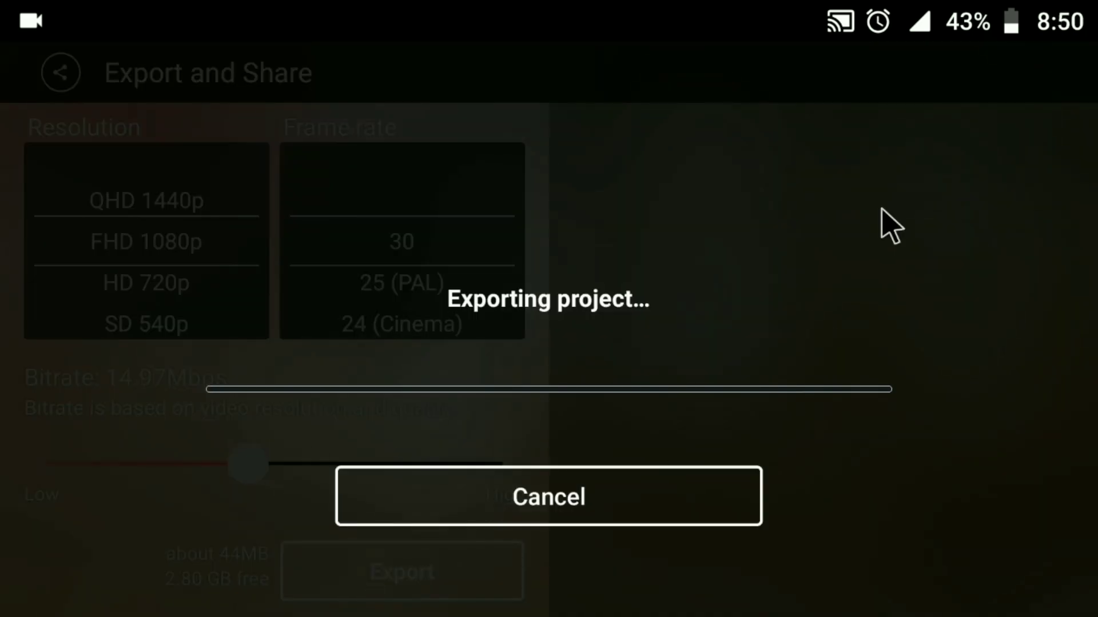
pyautogui.moveTo(833, 105)
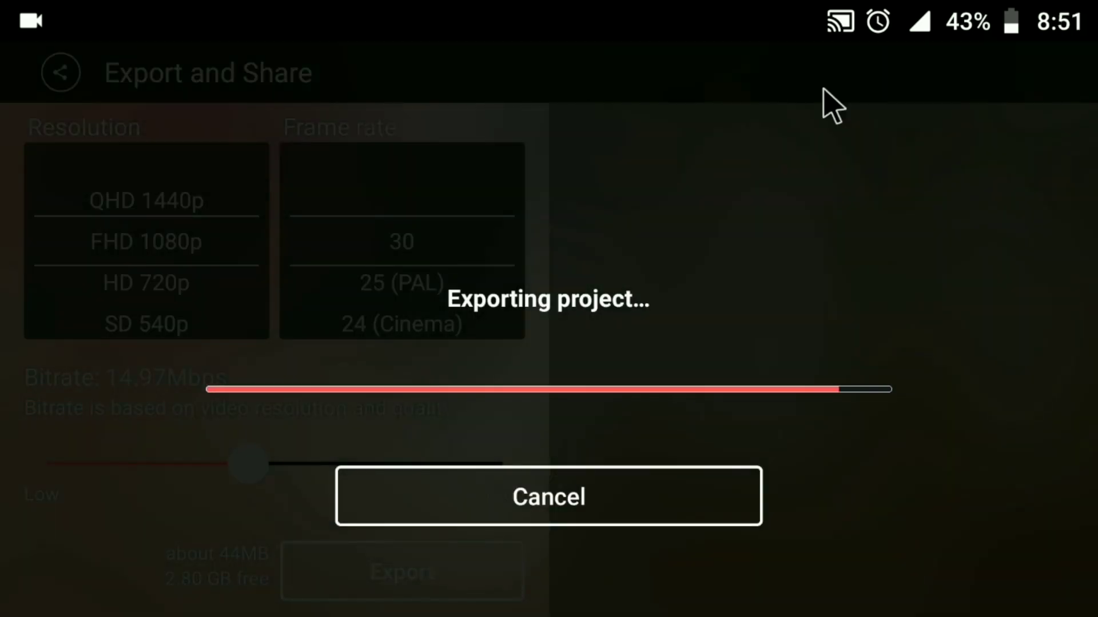